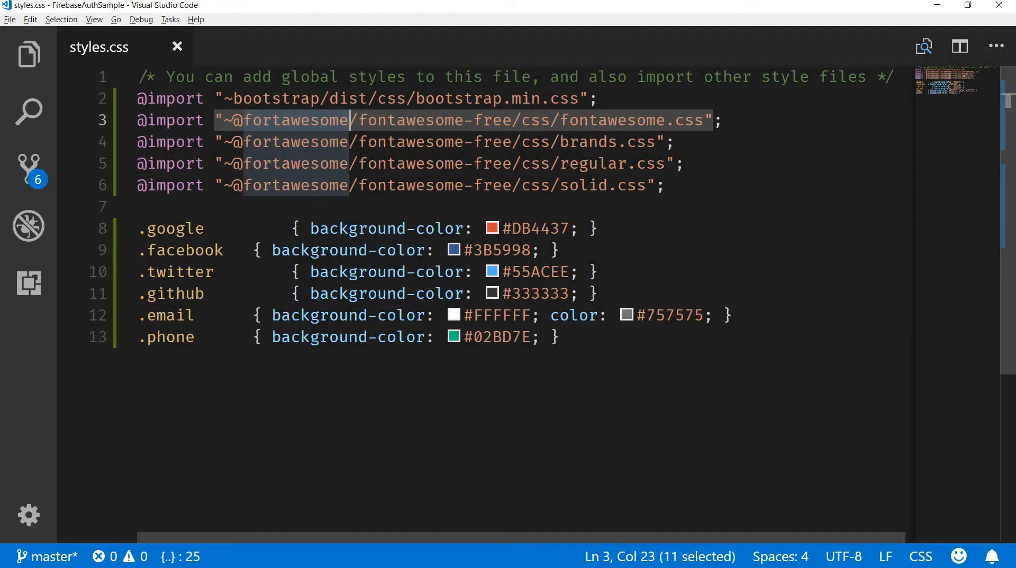
- Review the Bootstrap and Font Awesome import lines and the google social class in styles.css
click(463, 99)
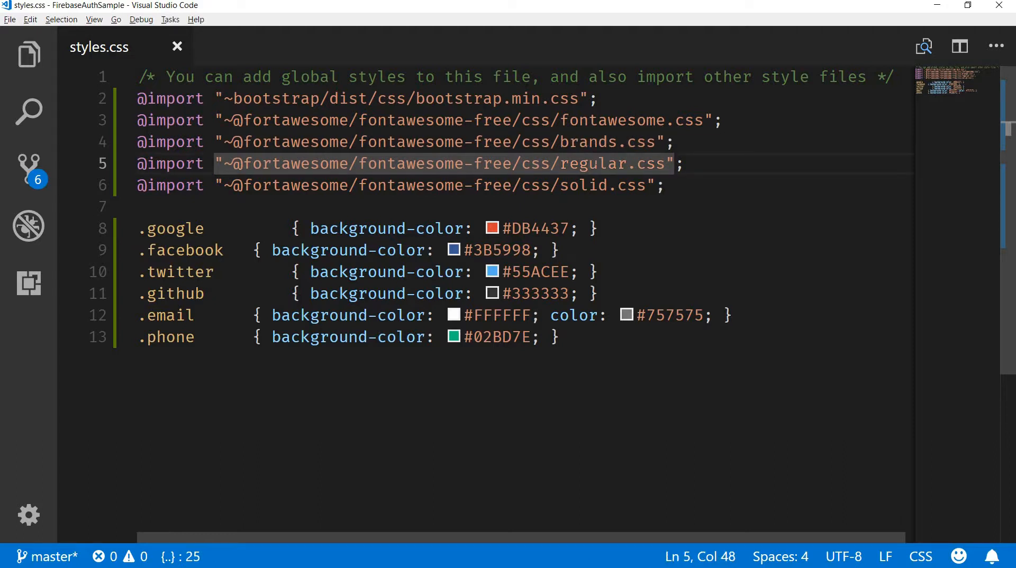
double_click(583, 186)
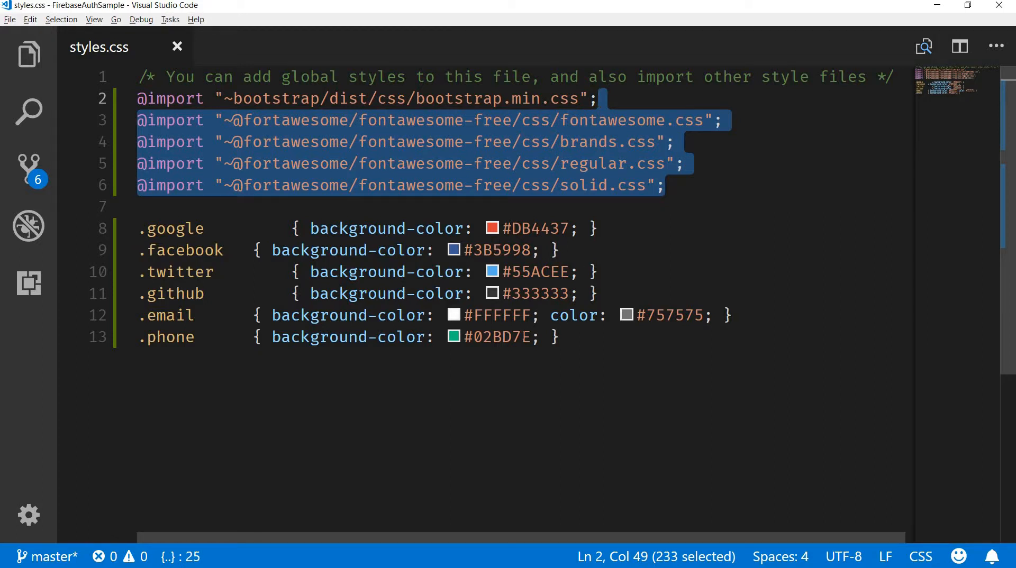
double_click(176, 229)
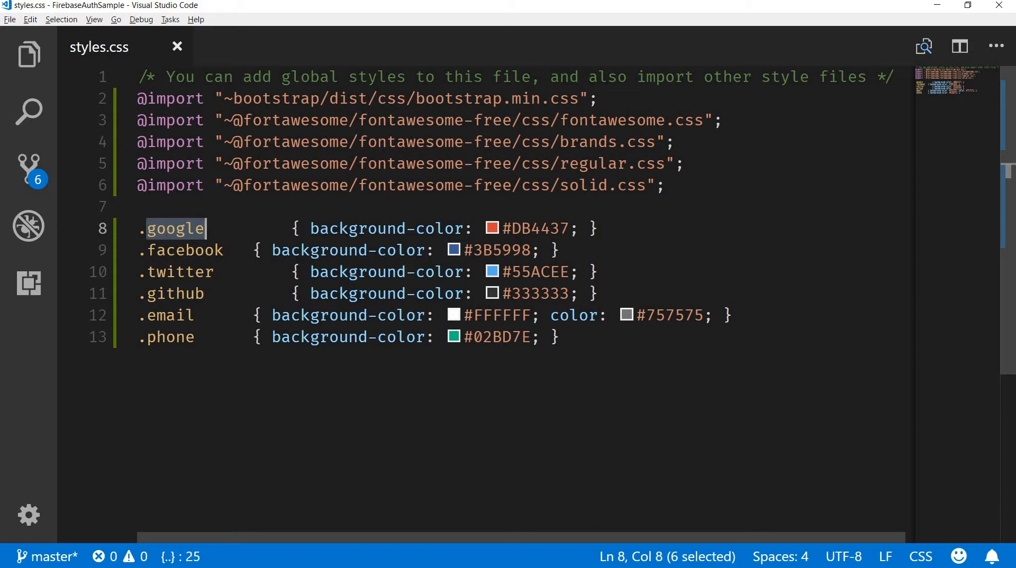
click(558, 338)
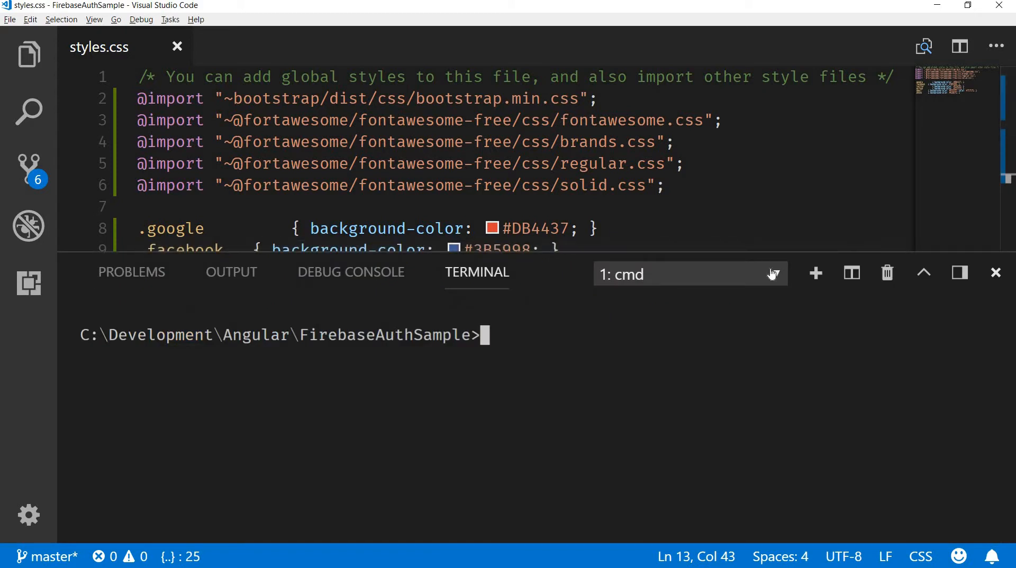
- Run 'ng serve' in the terminal and switch to the browser once compiled
text(ng ser)
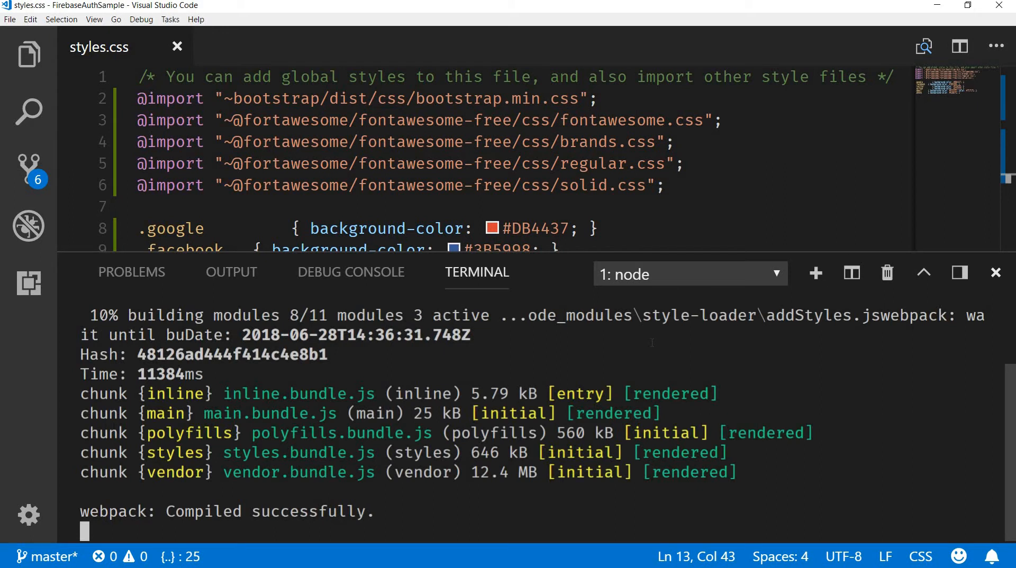
key(alt+tab)
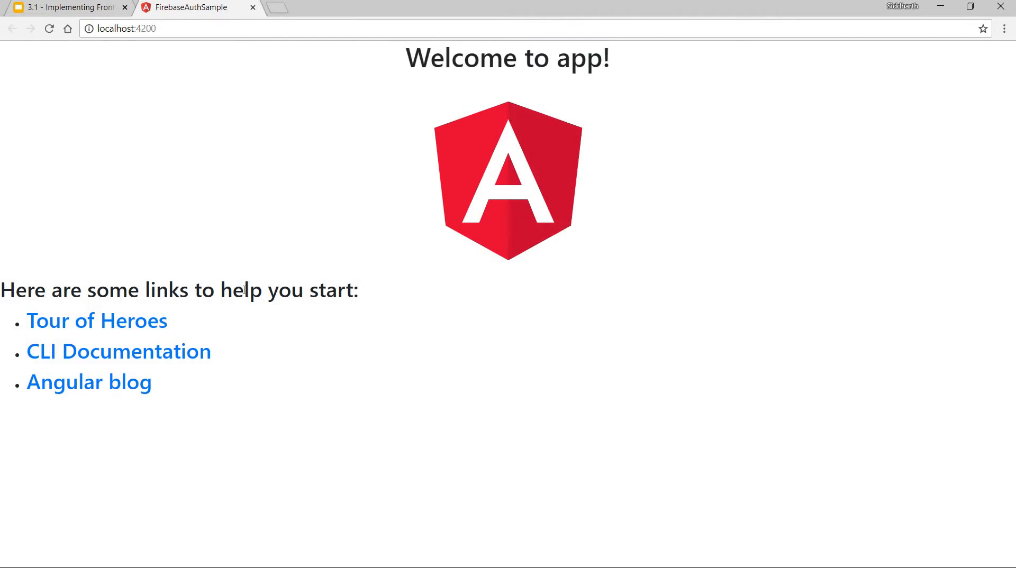
mouse_move(222, 432)
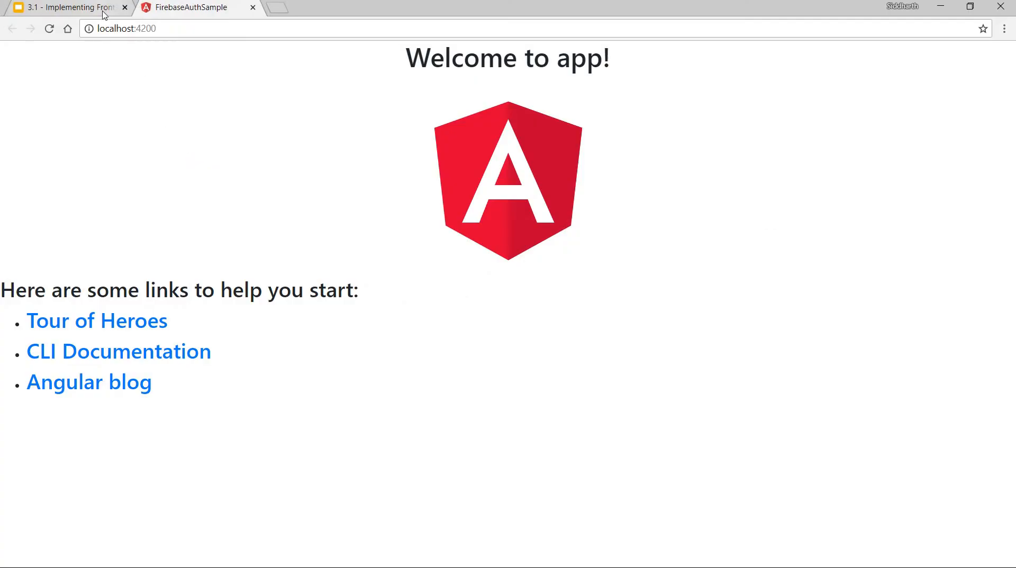
- Switch to the '3.1 - Implementing Front-end' slides and show the Implementing the template slide
click(64, 7)
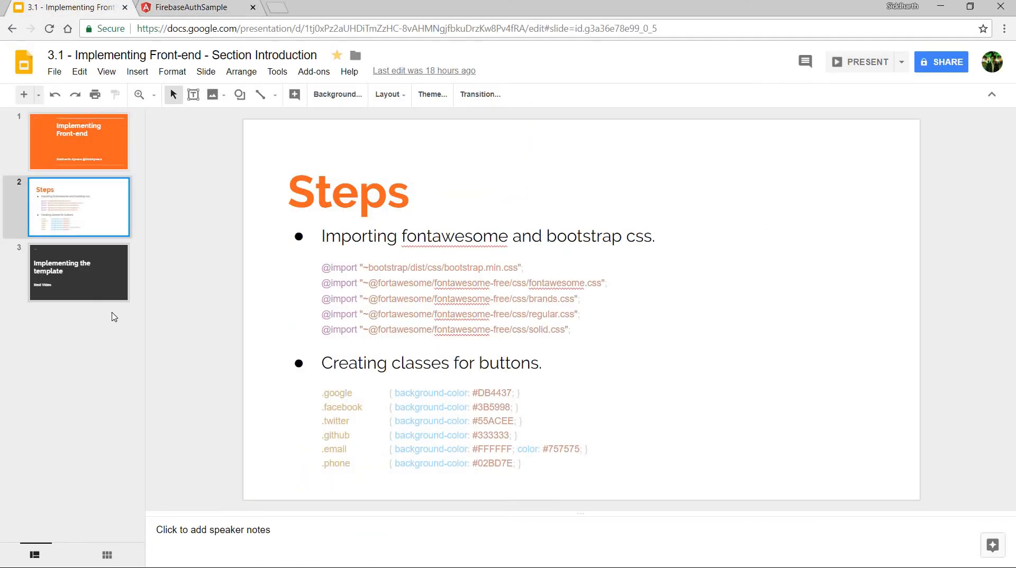
click(79, 273)
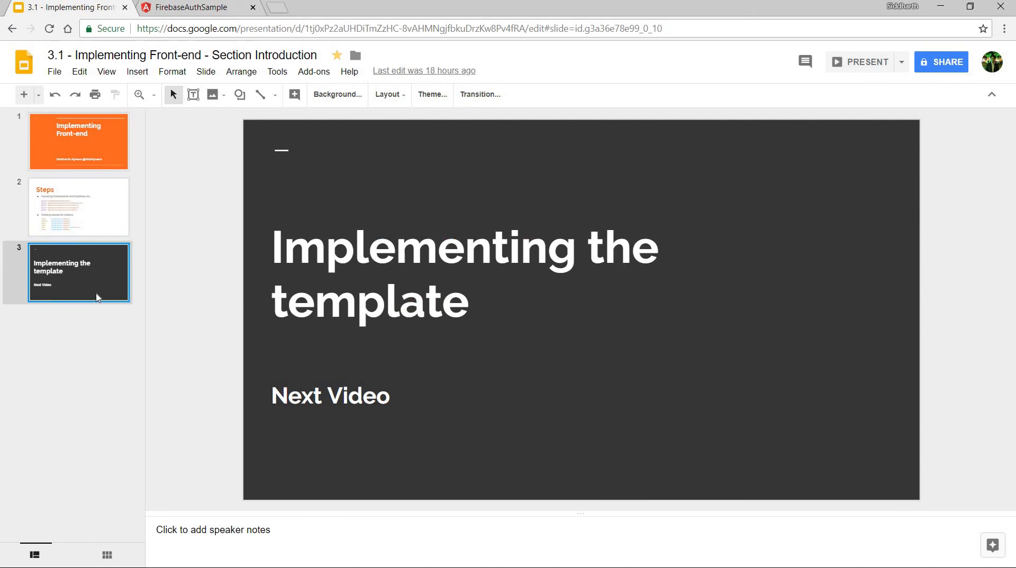